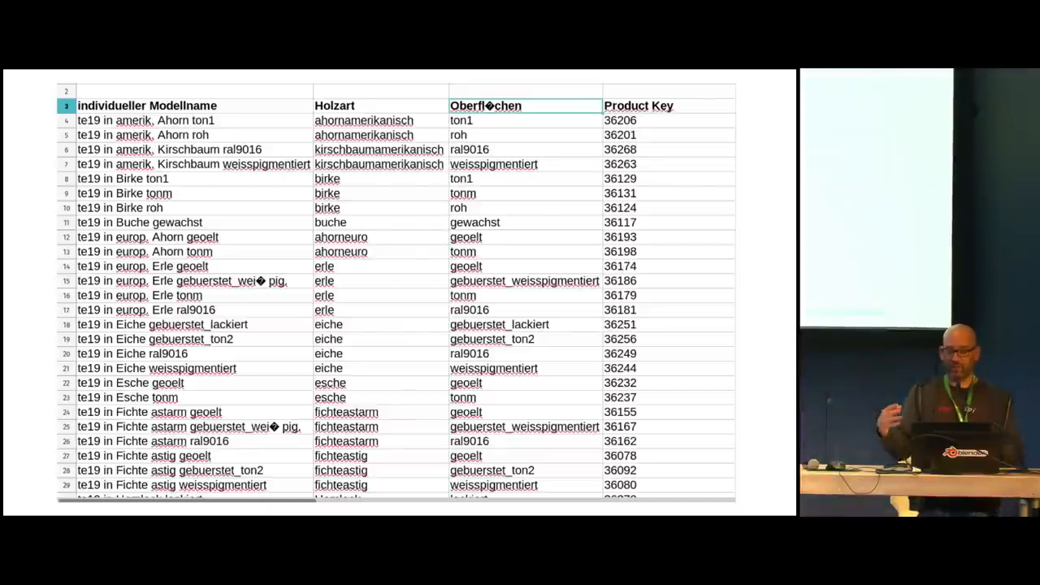
Advance to the slide listing door models, wood types, surfaces and product keys
left_click(638, 106)
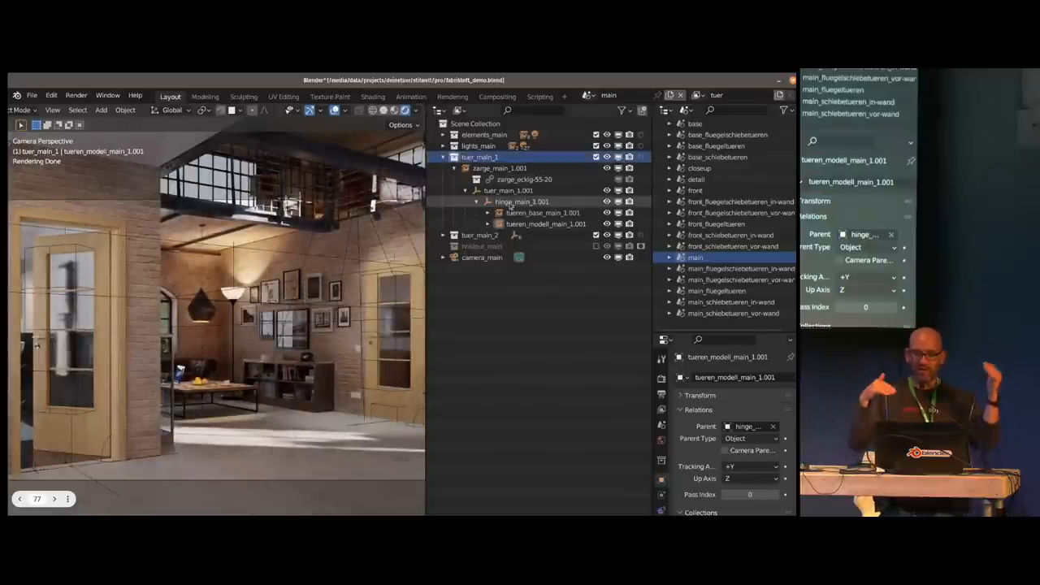
Select hinge_main_2 under the expanded tuer_main_1 hierarchy in the Outliner
left_click(522, 201)
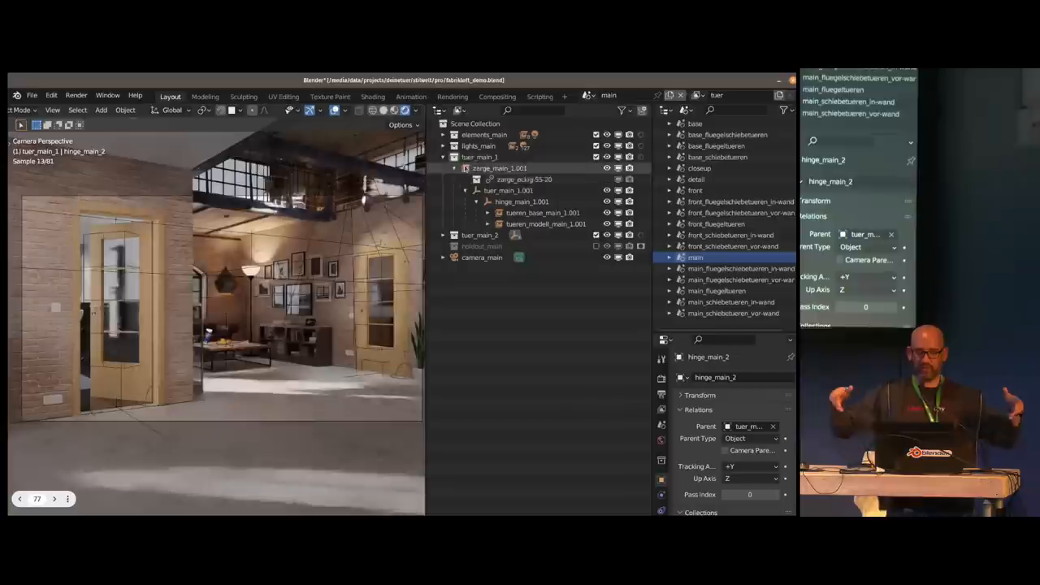
Switch Blender to the Compositing workspace showing the node tree over the render
left_click(443, 134)
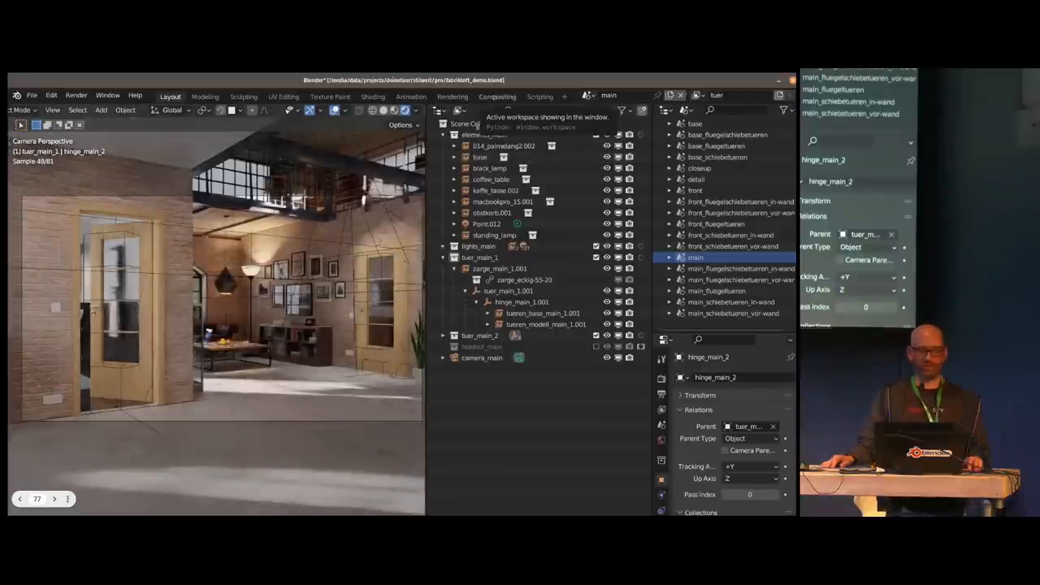
left_click(497, 95)
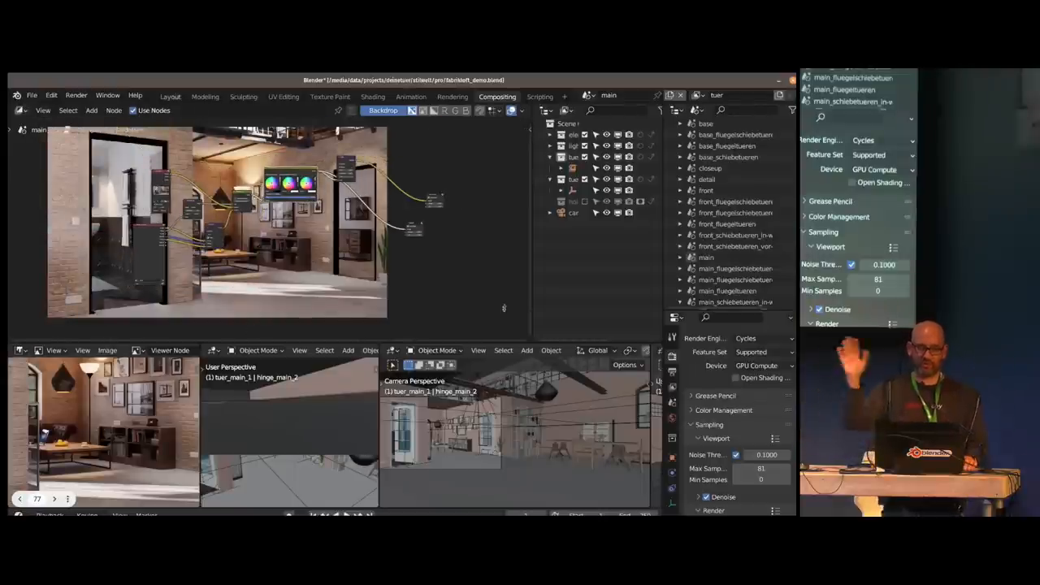
left_click(170, 96)
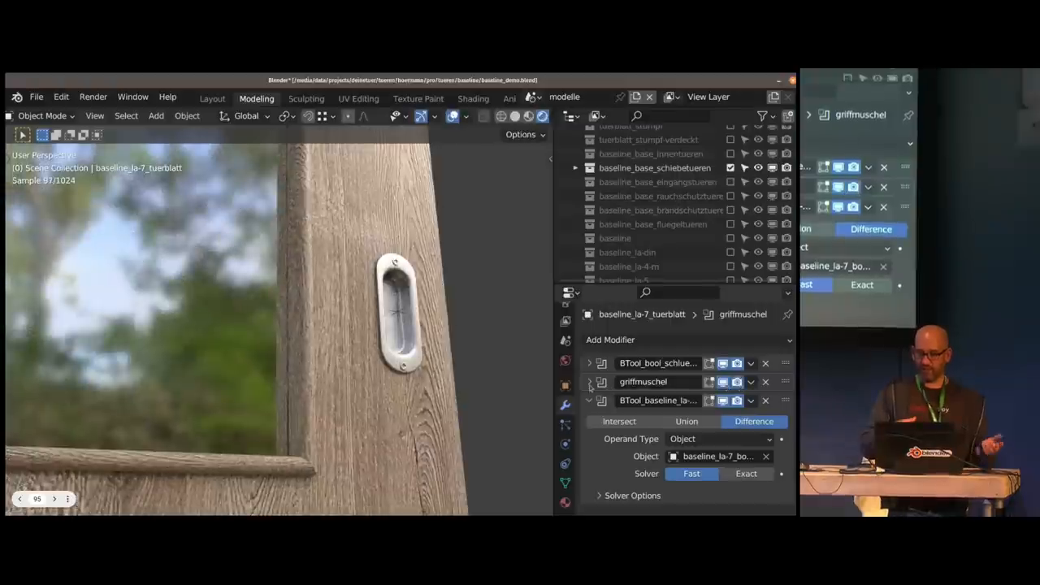
Show the Object Data properties of baseline_la-7_tuerblatt with mesh tuerblatt_eckig
left_click(590, 382)
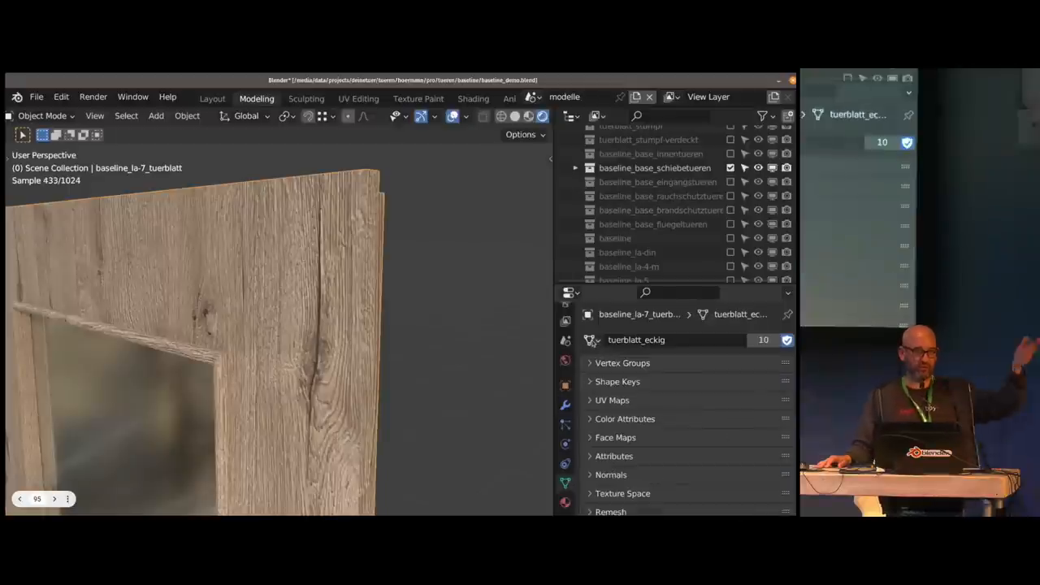
Swap the door leaf's mesh data from tuerblatt_eckig to tuerblatt_stumpf
left_click(636, 340)
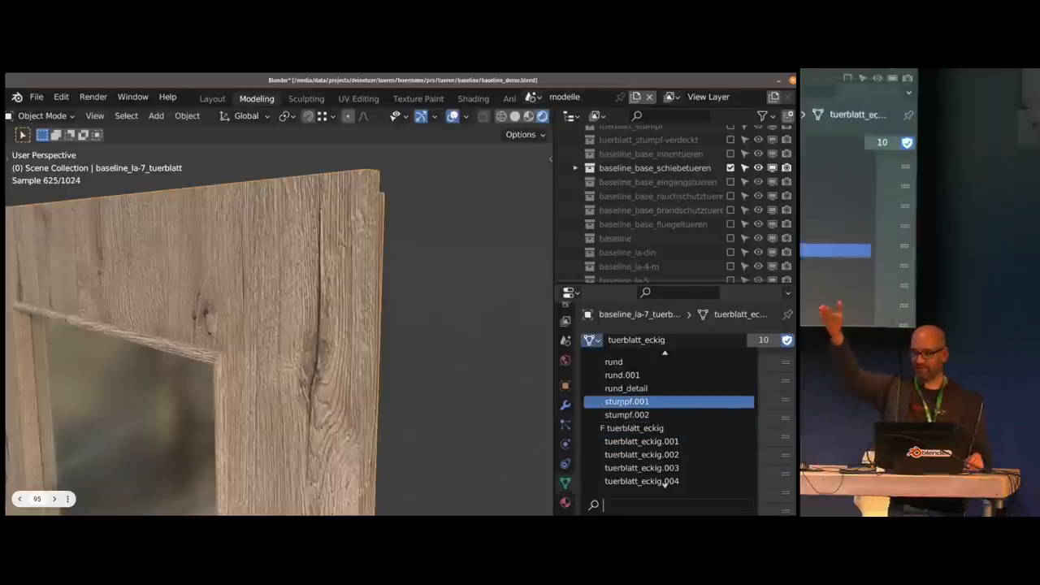
left_click(627, 414)
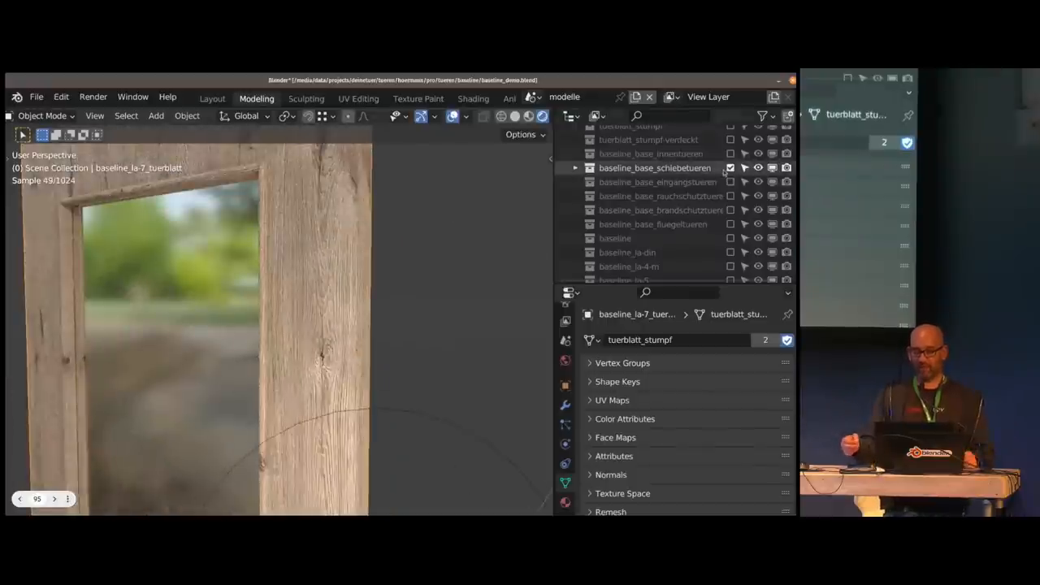
Expand the baseline_la-7 collection in the Outliner and select its la-frame object
scroll("down", 3)
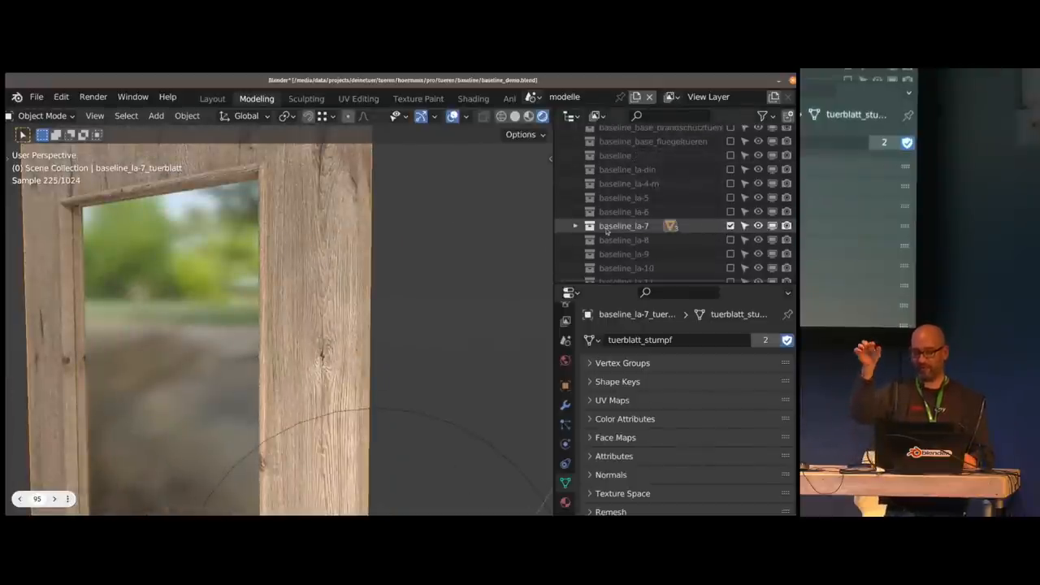
key("Tab")
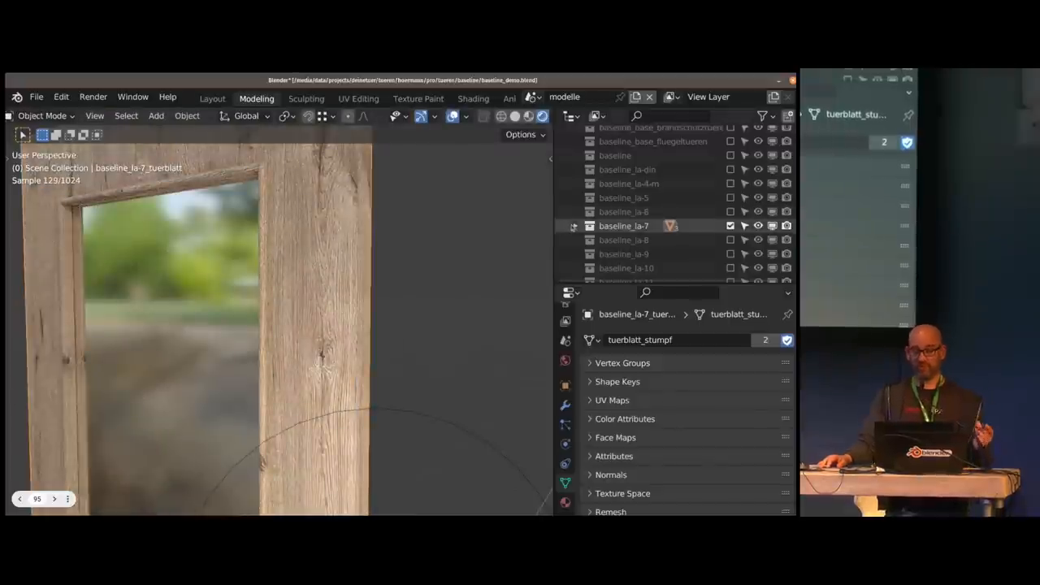
left_click(575, 226)
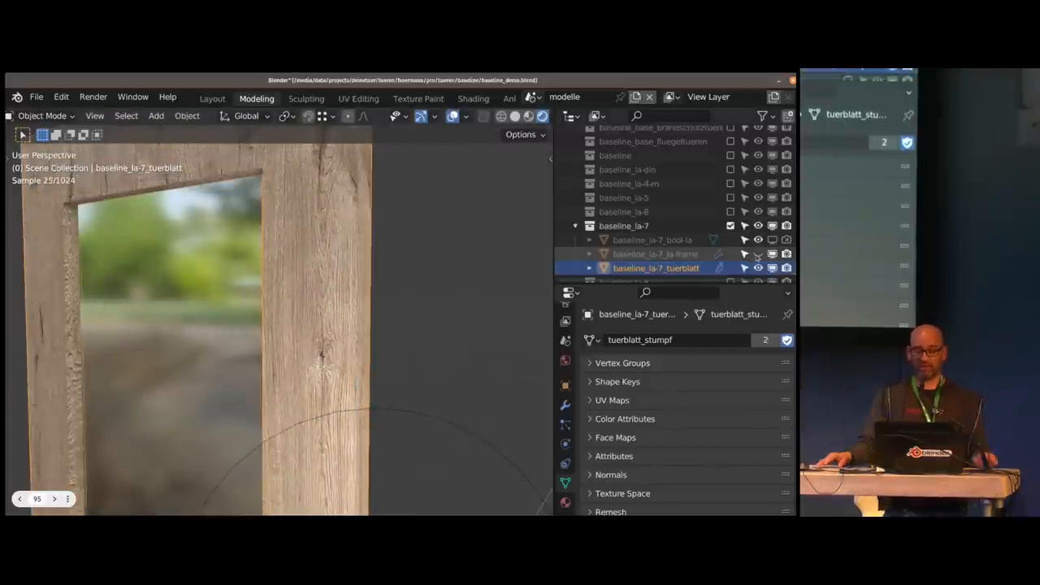
left_click(655, 254)
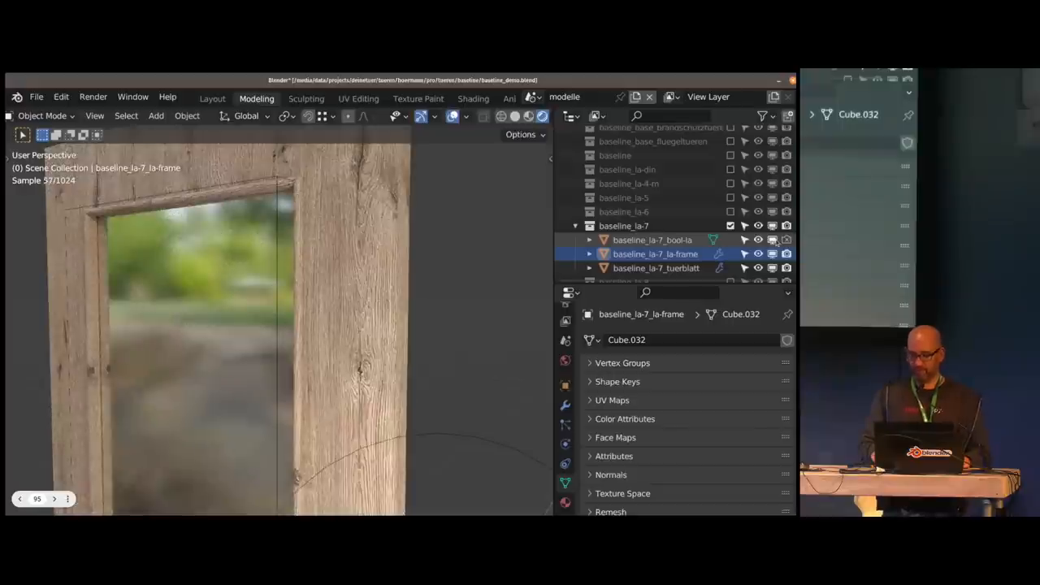
left_click(656, 268)
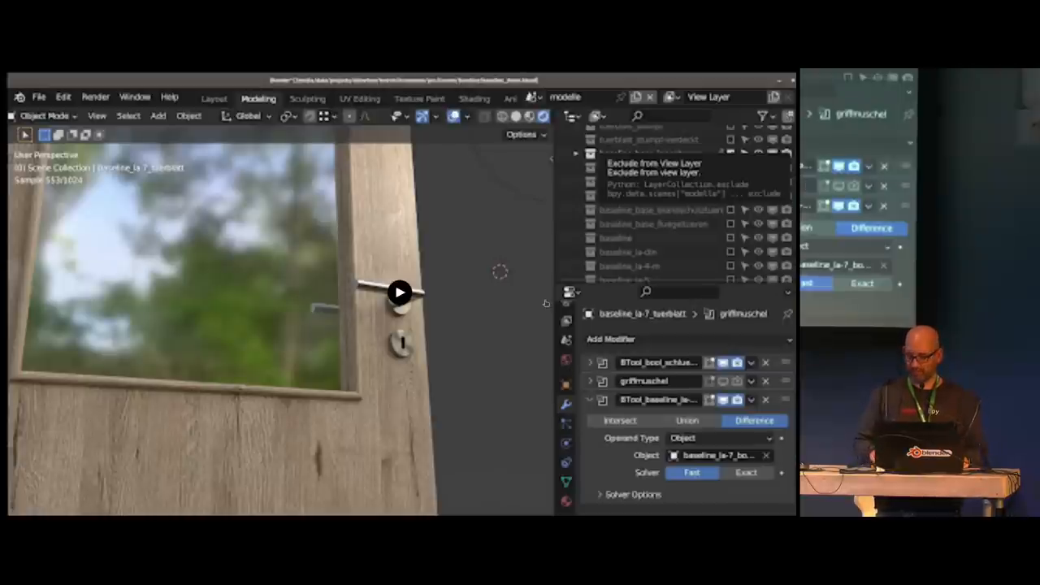
mouse_move(507, 319)
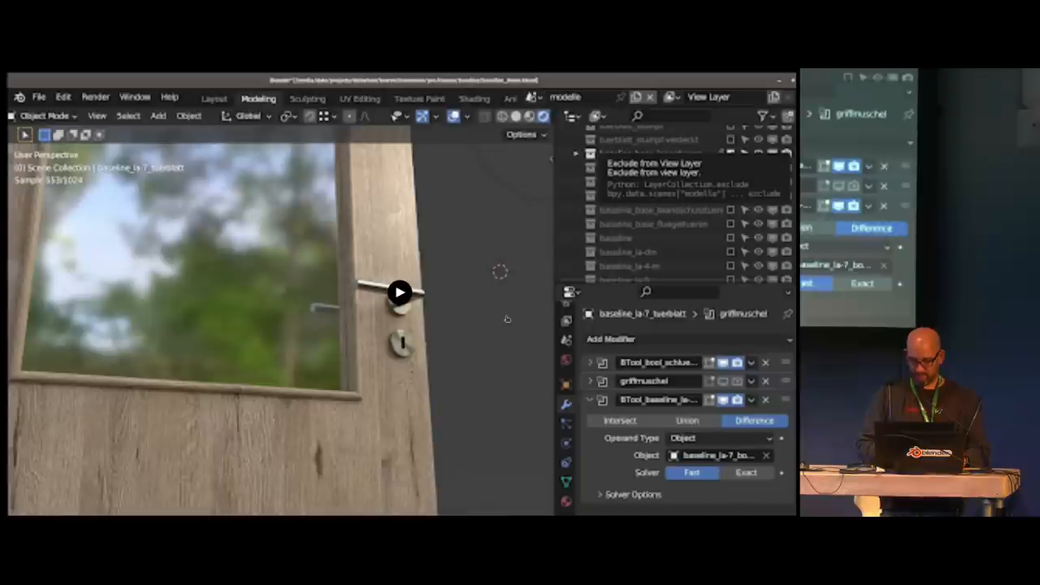
mouse_move(542, 241)
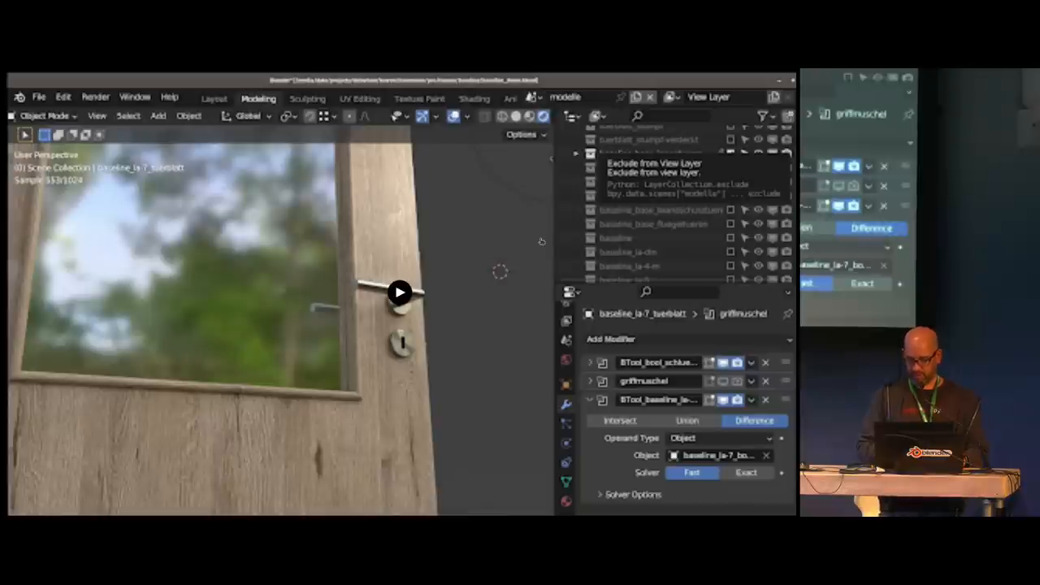
Enable schiebetuer-abdeckung to show the cover plate, then move on to the glass door model
left_click(399, 292)
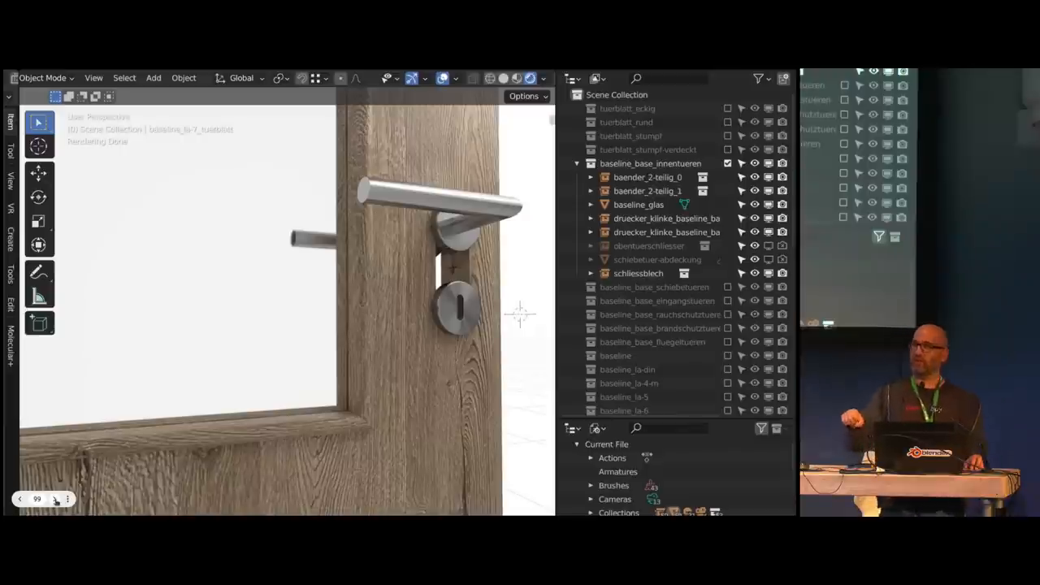
left_click(658, 260)
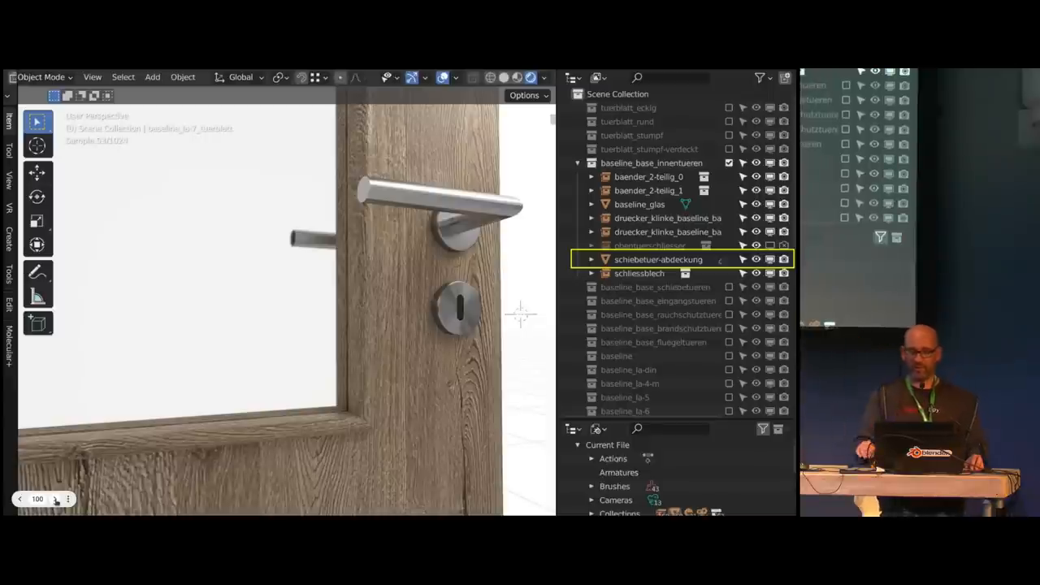
left_click(56, 500)
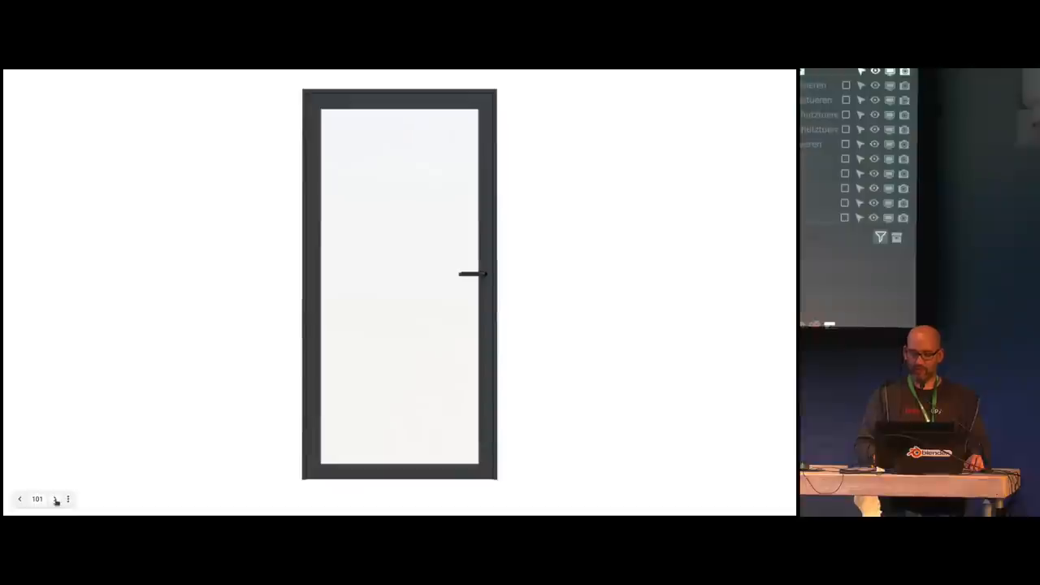
Advance through the door slides to the Calc product data sheet
left_click(55, 499)
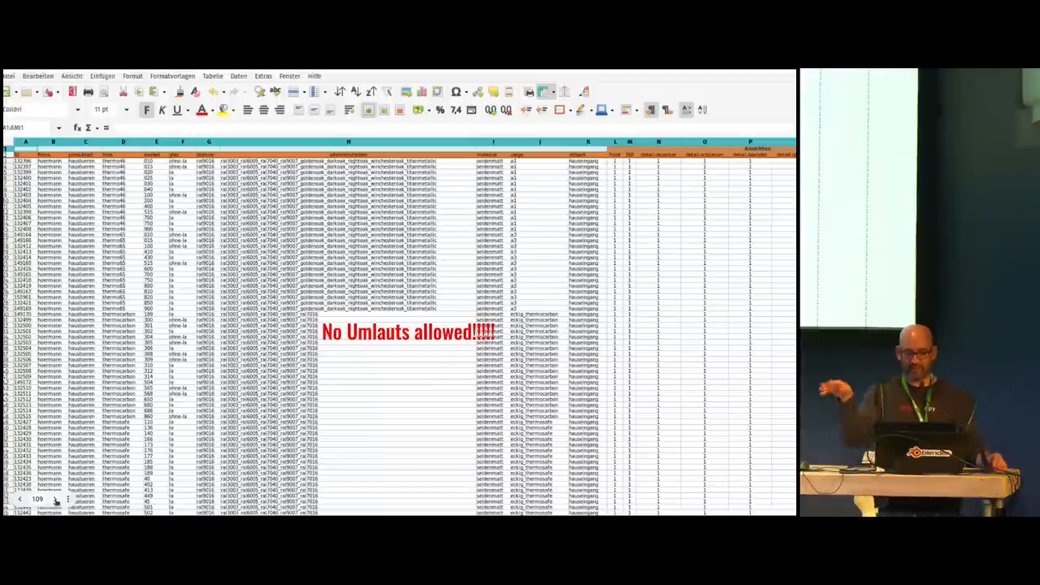
Advance to the scriptuer.py render pipeline flowchart slide
left_click(55, 499)
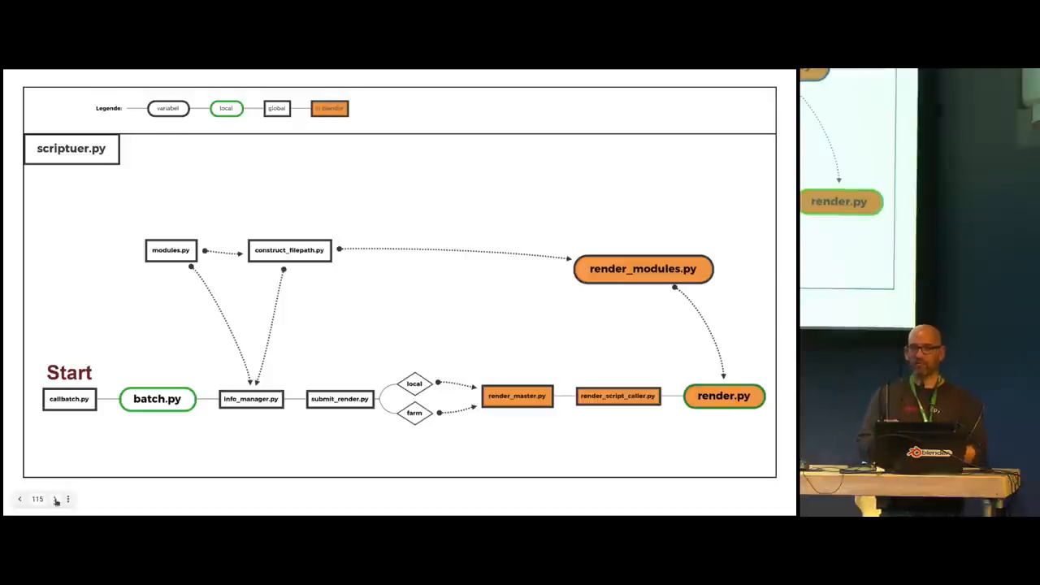
Move past the pipeline script code to the Blender thermosafe_040 door scene
left_click(68, 498)
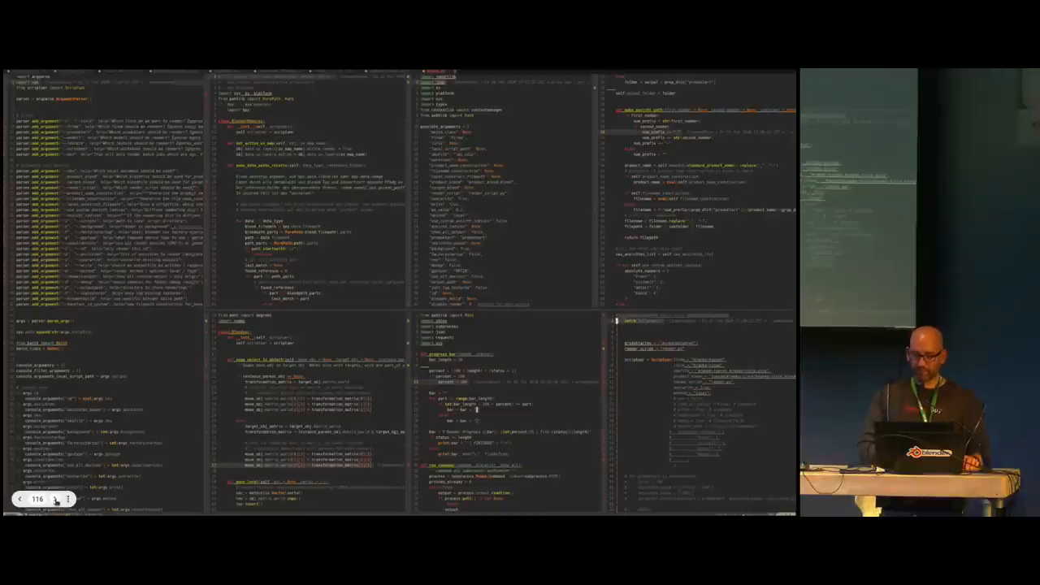
left_click(55, 499)
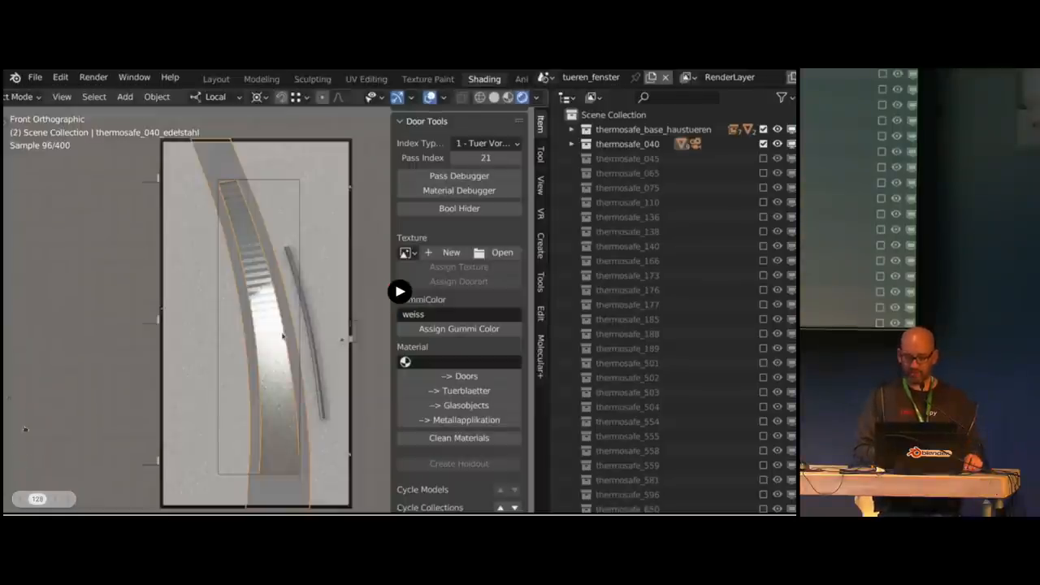
Bring up the thermosafe_040 door leaf with the Door Tools panel in view
left_click(399, 291)
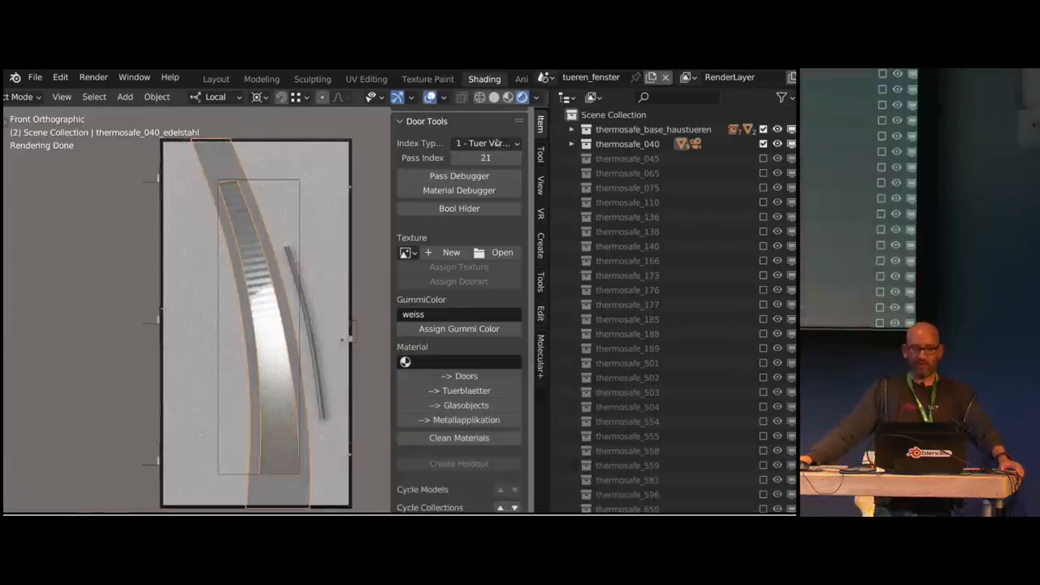
left_click(486, 143)
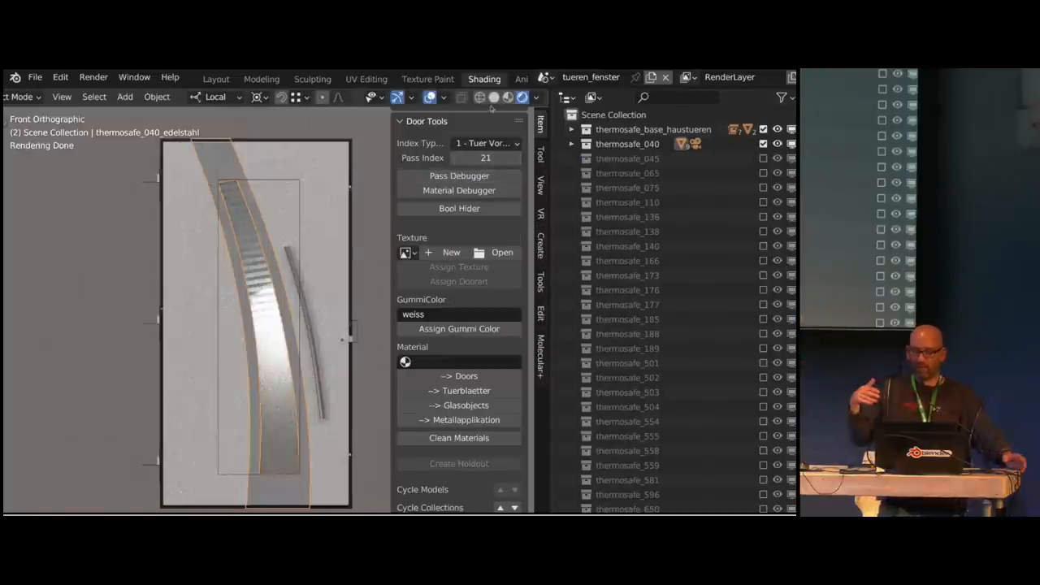
left_click(478, 97)
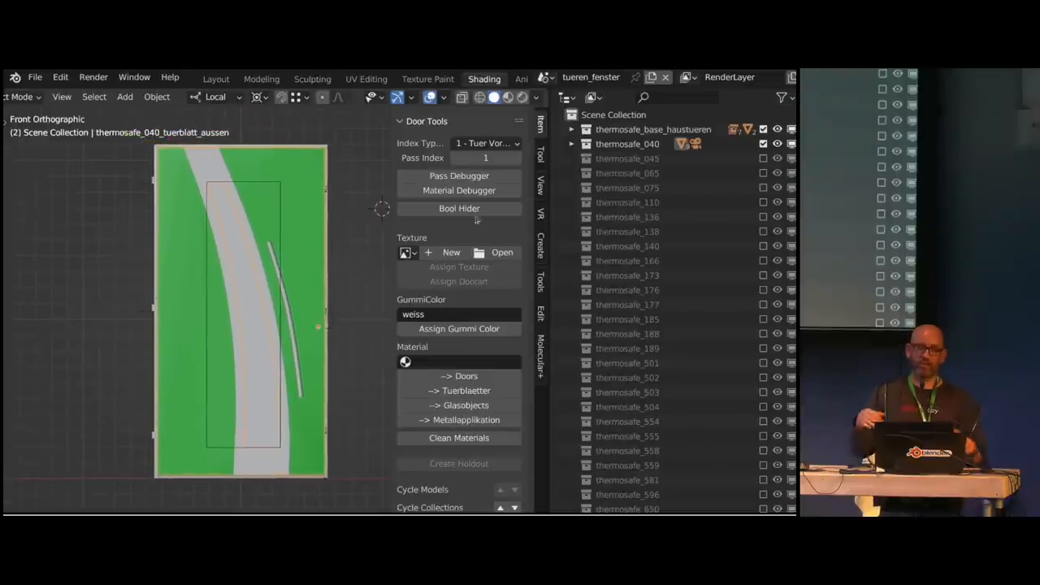
left_click(572, 143)
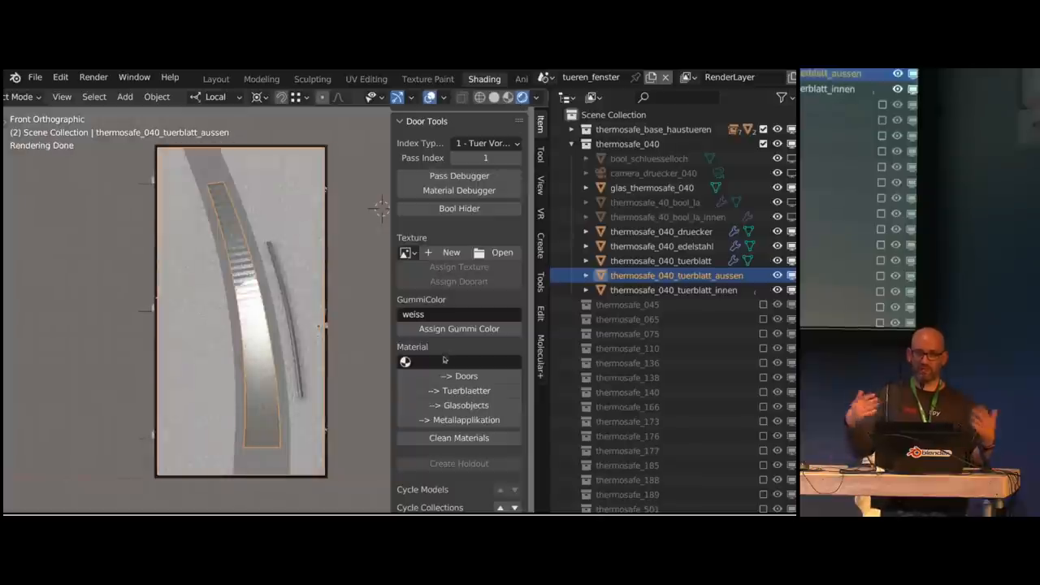
Assign brushed_metal.010 in the Door Tools Material field, then clear it again
left_click(405, 361)
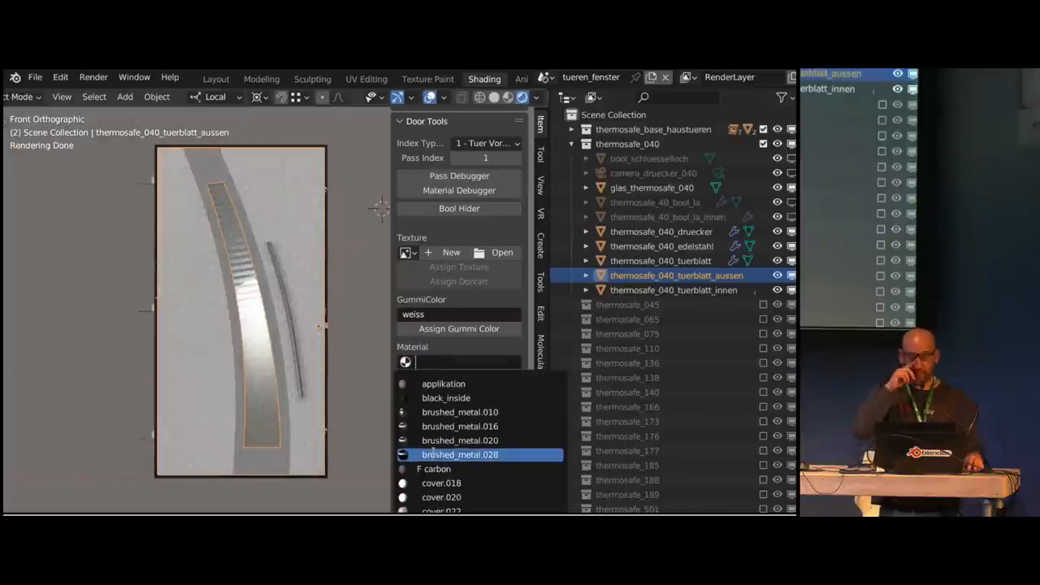
left_click(459, 397)
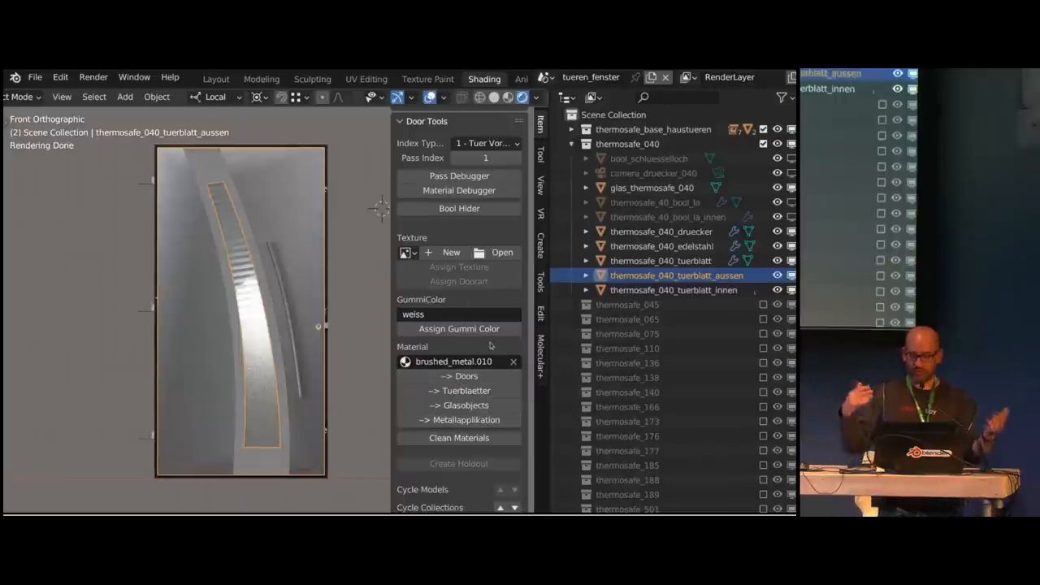
mouse_move(514, 361)
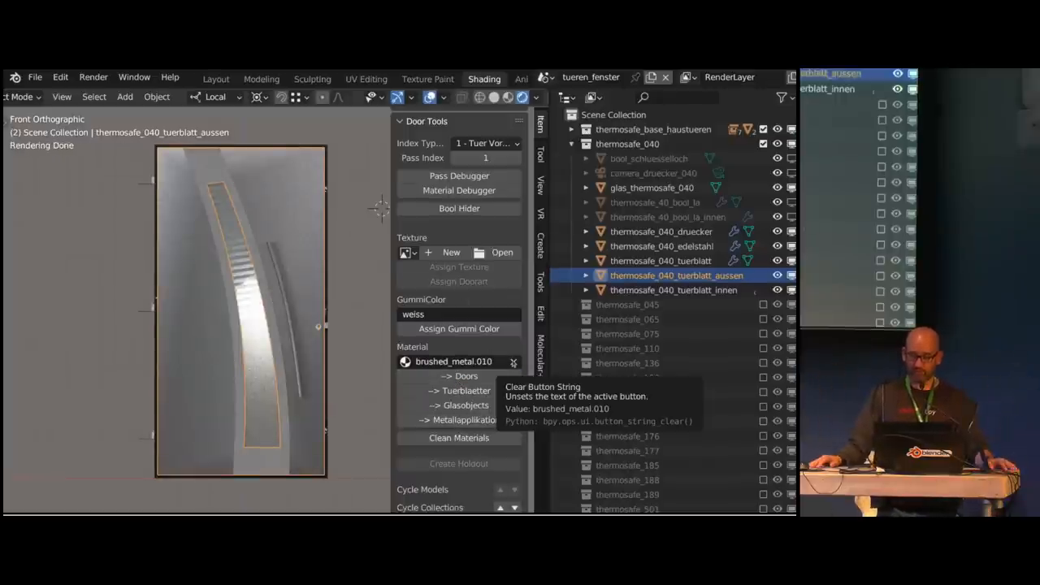
left_click(514, 362)
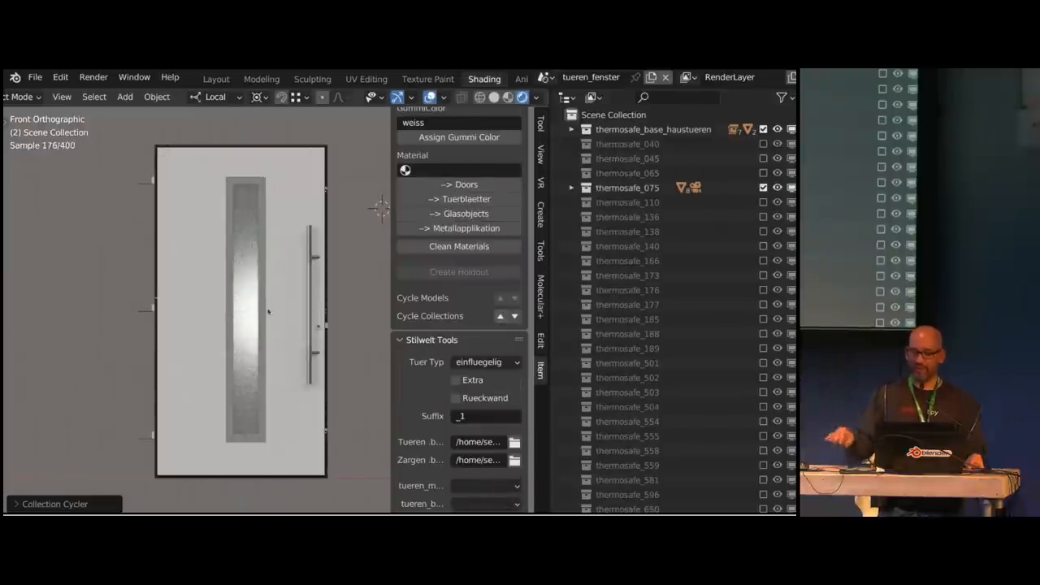
Cycle the visible door collection through thermosafe_075, 140, 188, 503 and finally 504
left_click(628, 247)
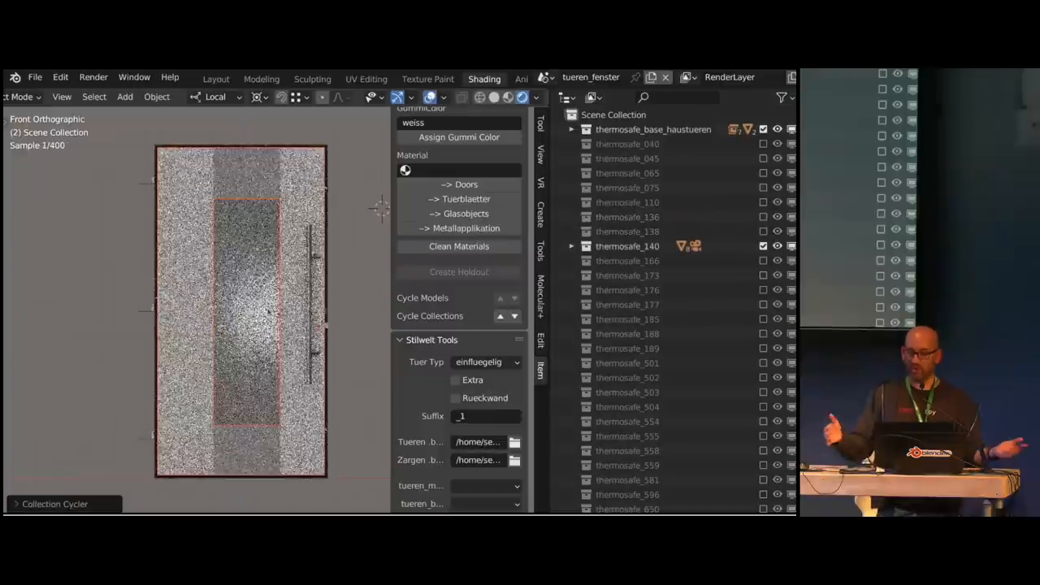
left_click(628, 290)
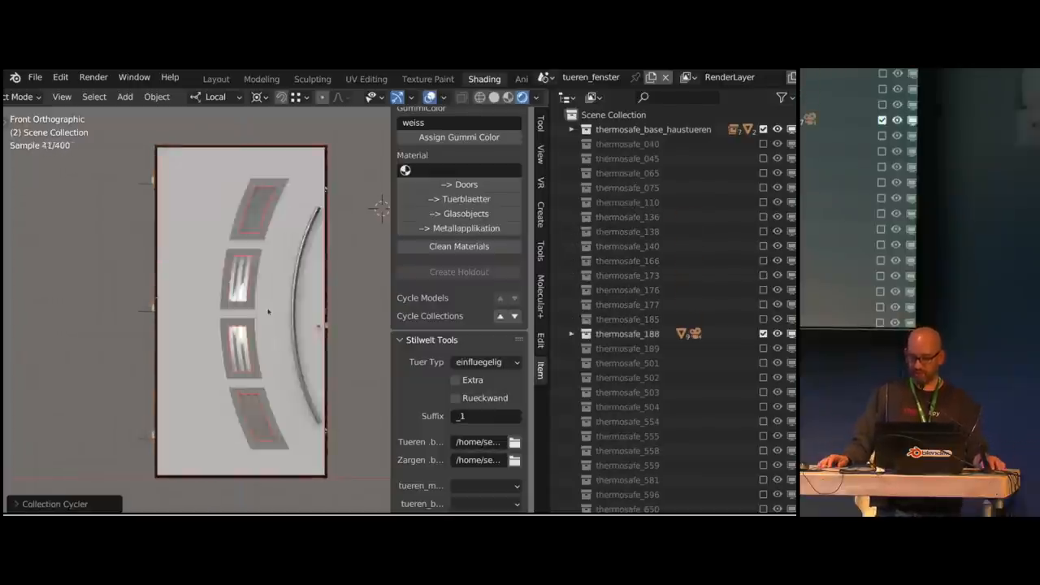
left_click(627, 392)
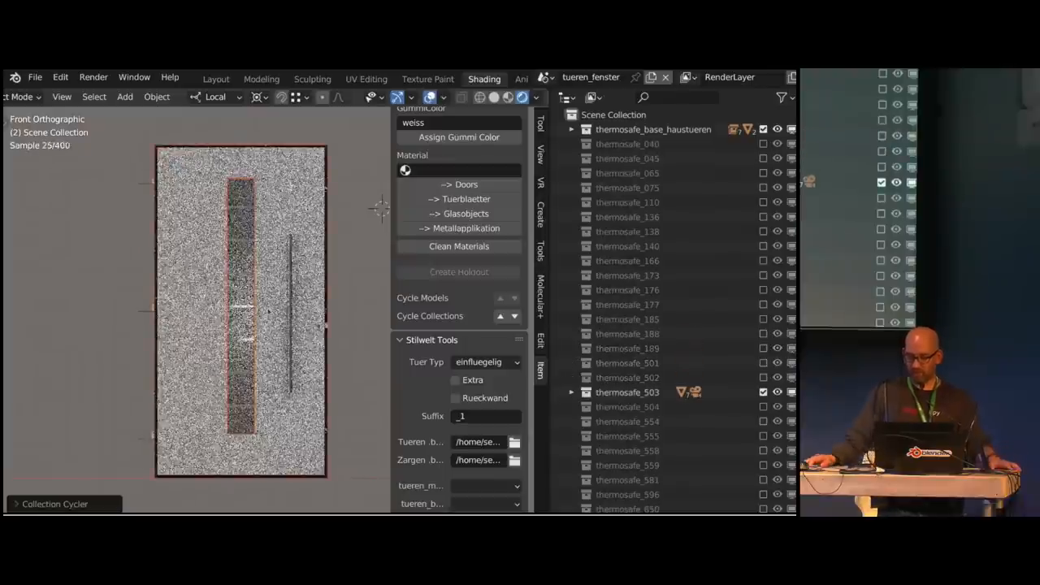
left_click(628, 407)
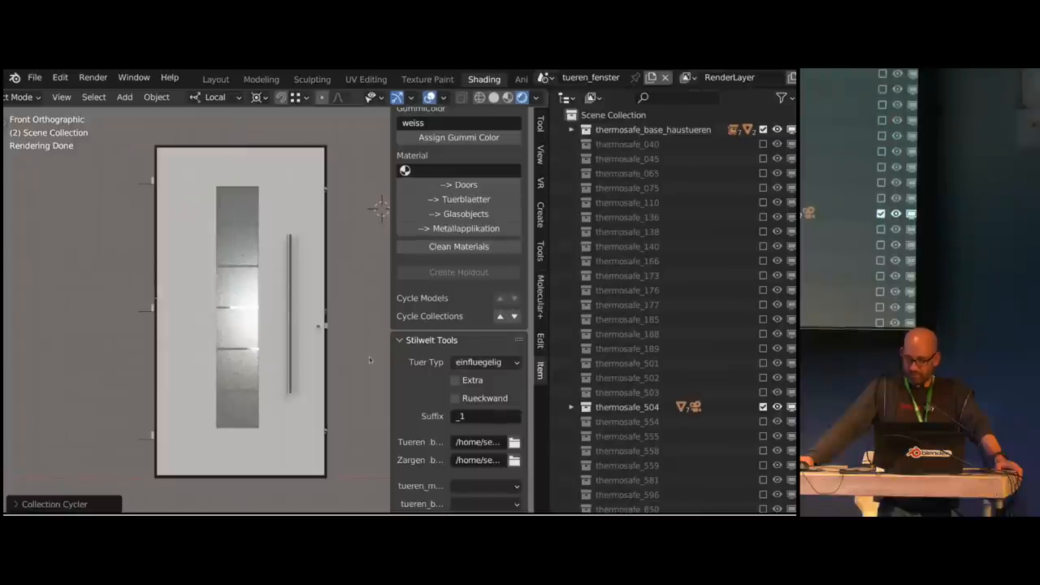
left_click(628, 451)
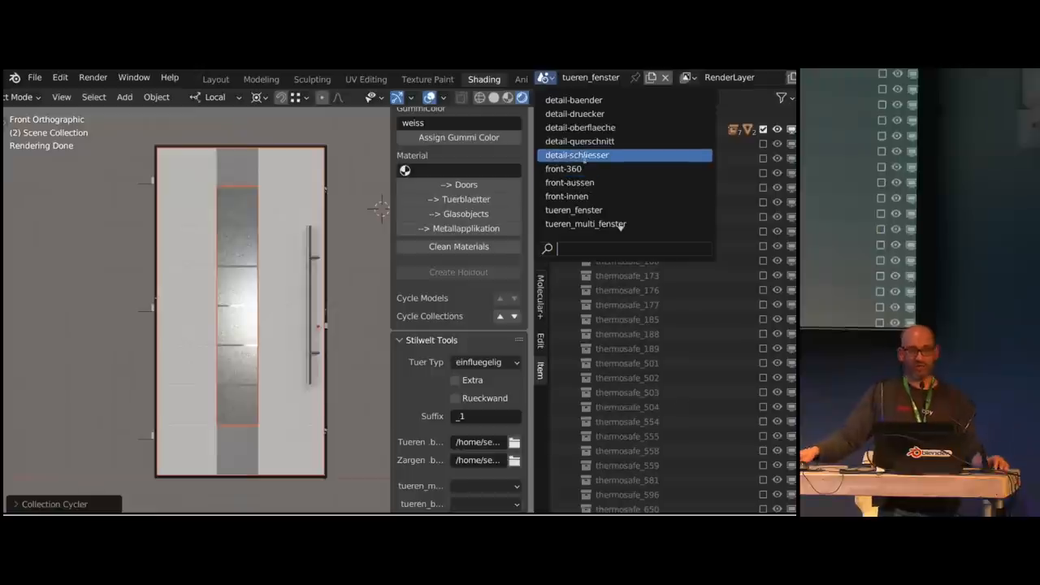
Switch via front-360 to the detail-querschnitt scene and select eckig_thermosafe_side_front.002 in the Outliner
left_click(563, 168)
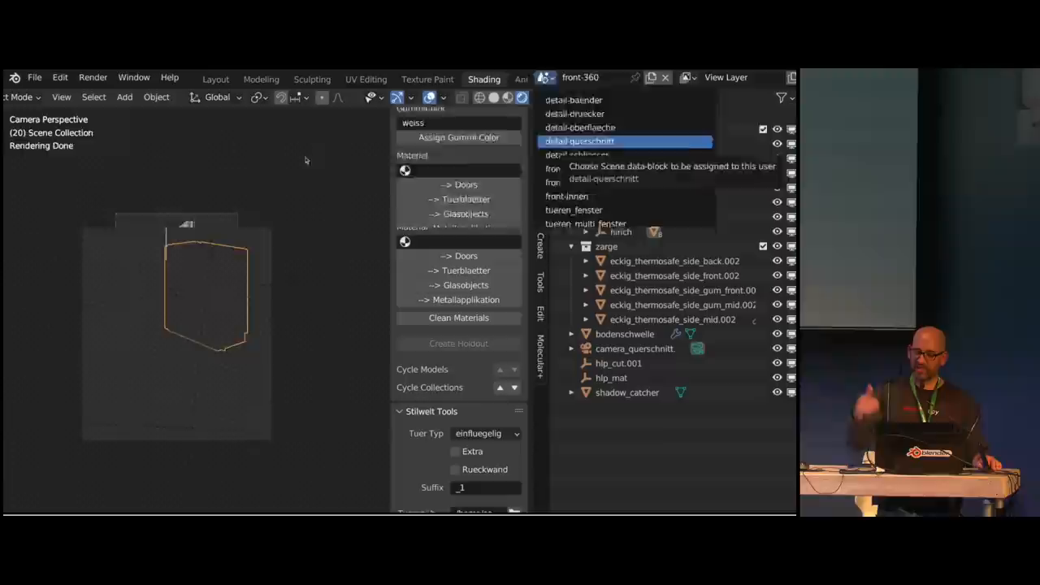
left_click(580, 140)
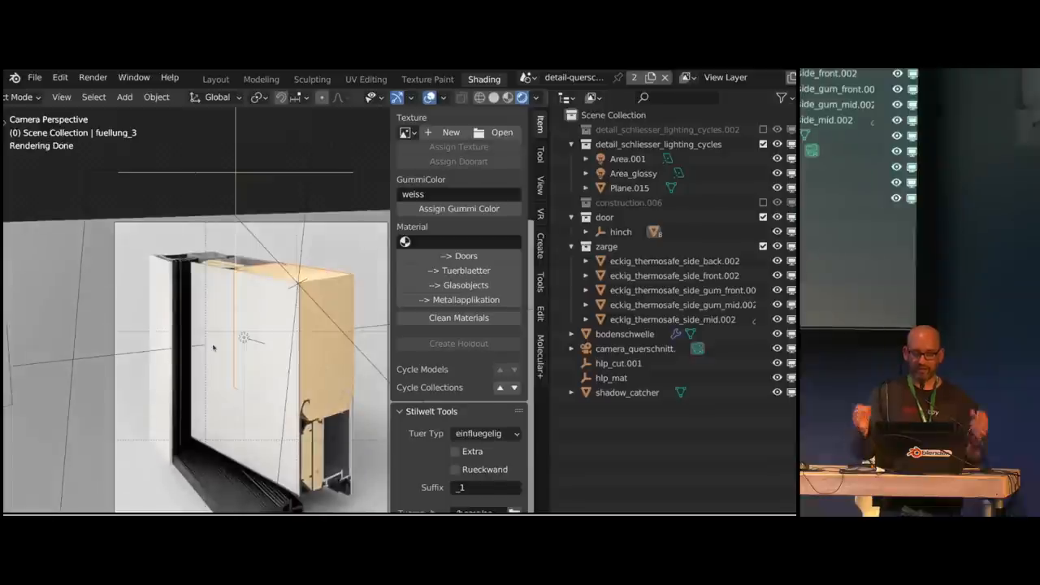
left_click(674, 276)
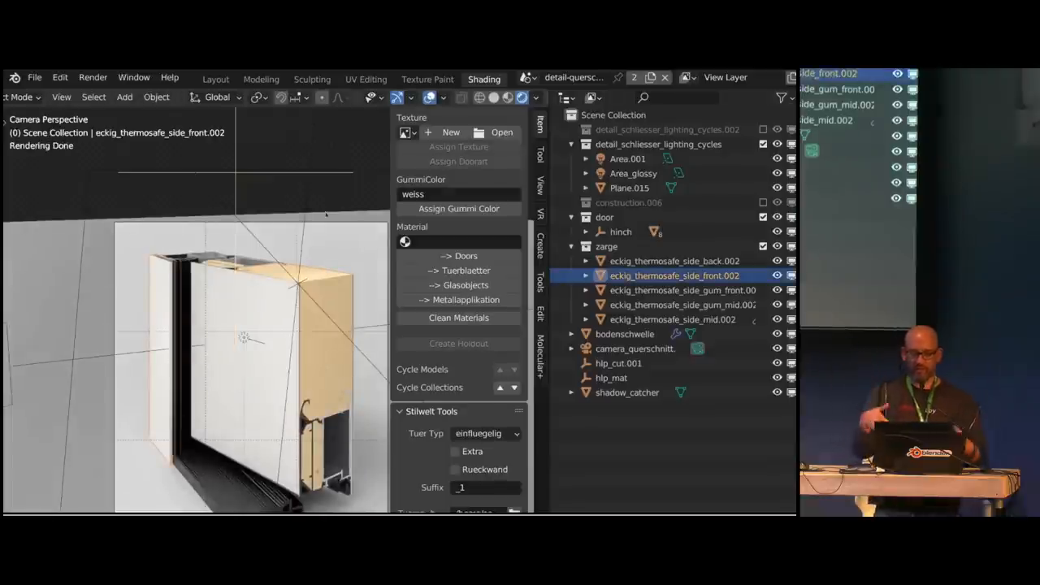